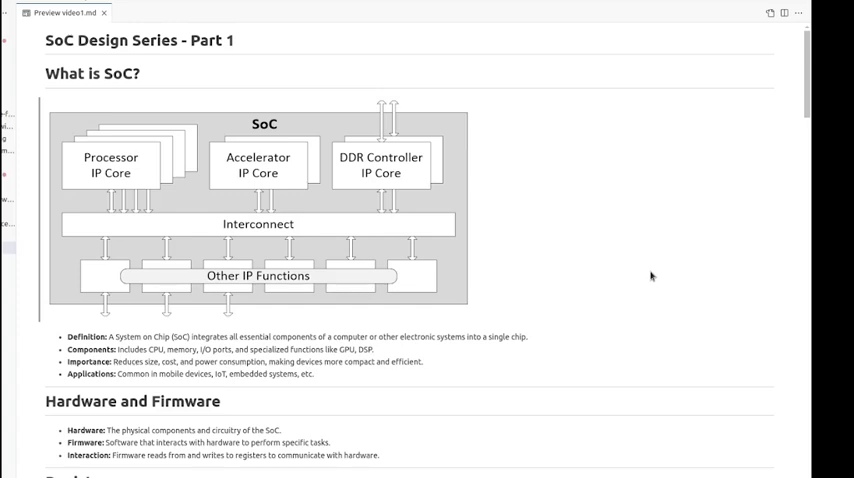
Scroll the SoC notes preview down to the Registers and Best Practice for Register Tools sections
scroll("down", 3)
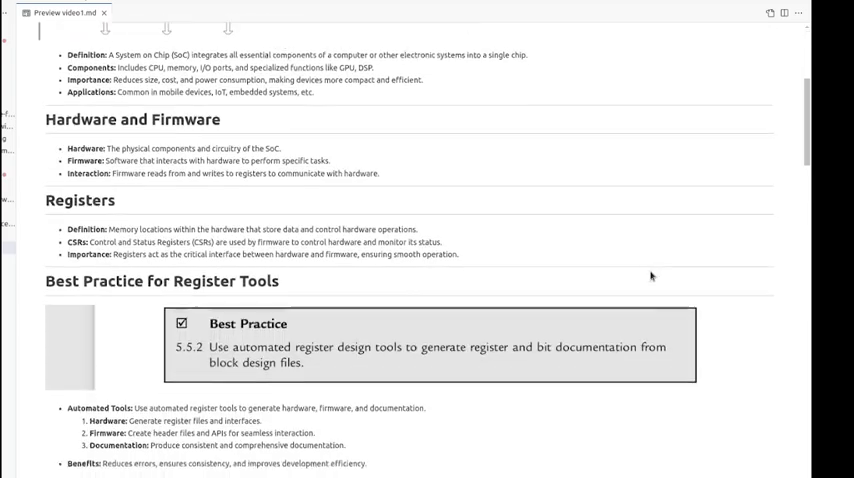
scroll("down", 3)
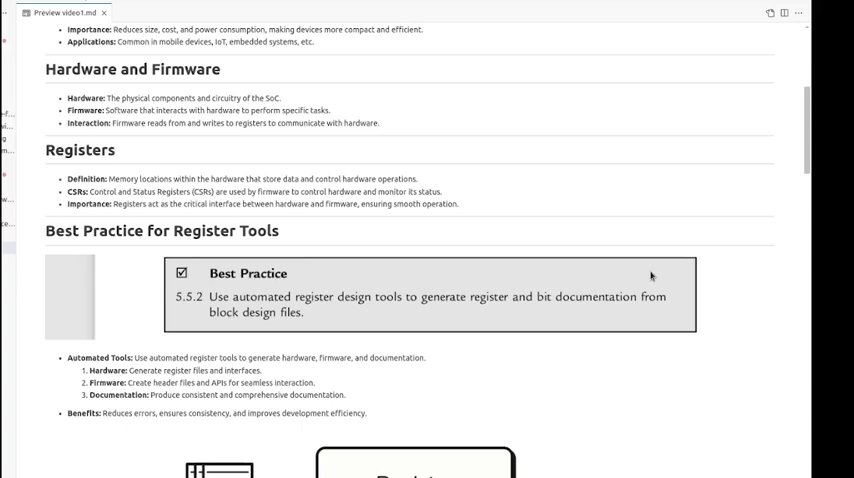
scroll("down", 3)
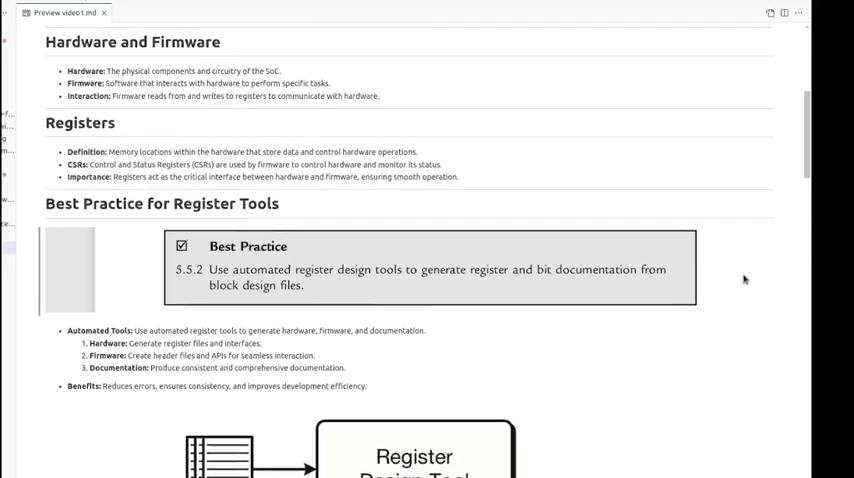
Scroll down until the Register Design Tool diagram with Hardware, Firmware and Documentation outputs is shown
scroll("down", 3)
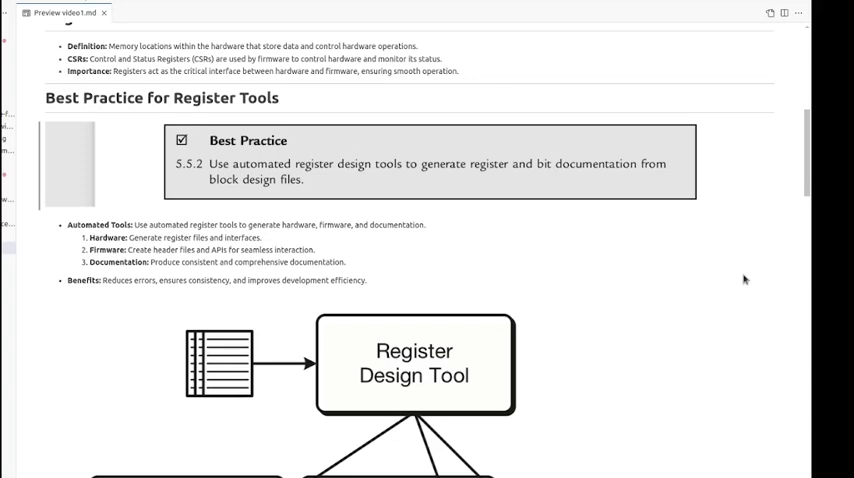
scroll("down", 3)
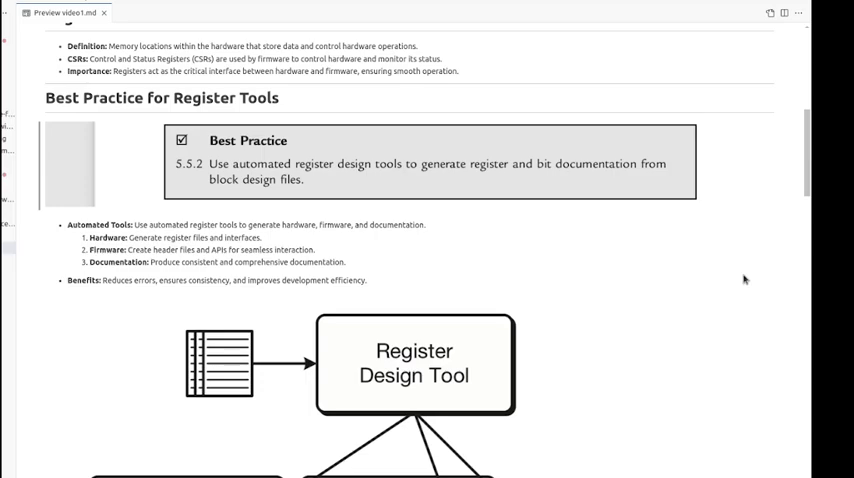
scroll("down", 3)
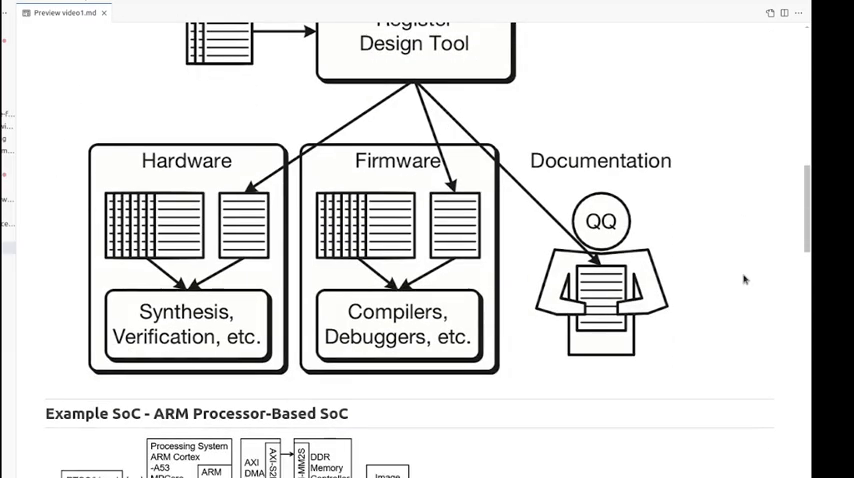
Scroll down to the Example SoC ARM diagram and the Demo - Corsair Tool heading
scroll("down", 3)
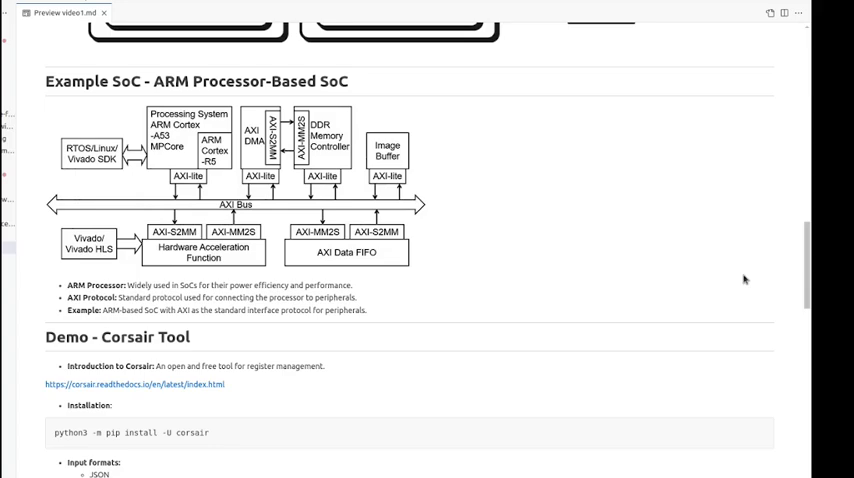
scroll("down", 3)
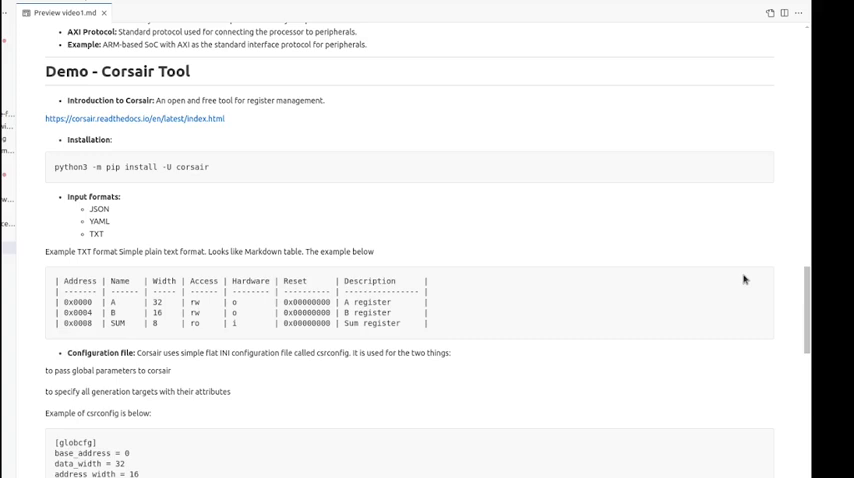
mouse_move(744, 280)
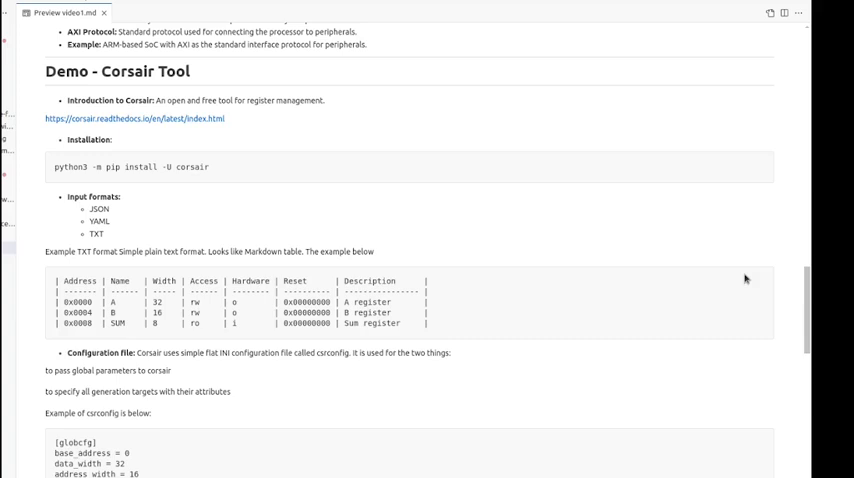
mouse_move(792, 308)
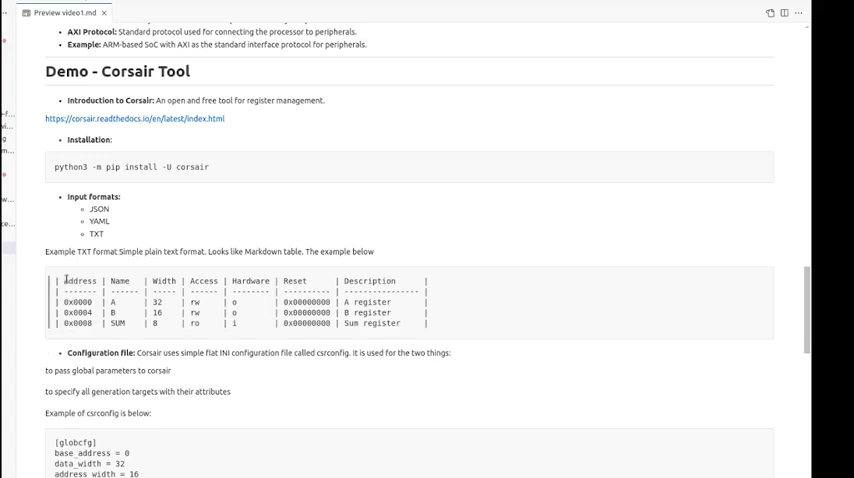
Highlight the column headings, including Description, in the Corsair example TXT register table
left_click_drag(64, 280, 300, 322)
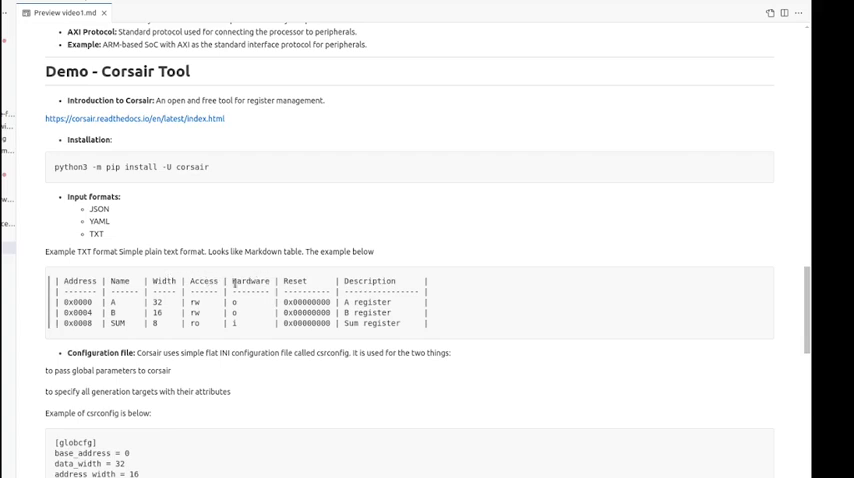
double_click(250, 280)
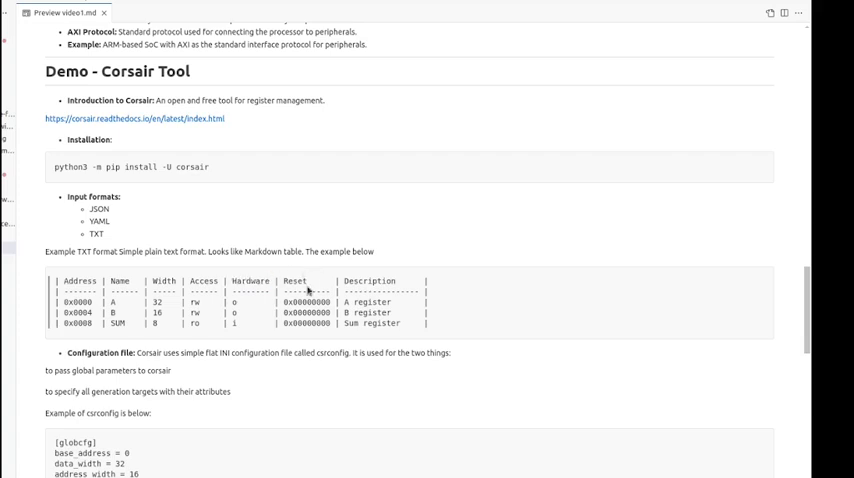
double_click(368, 280)
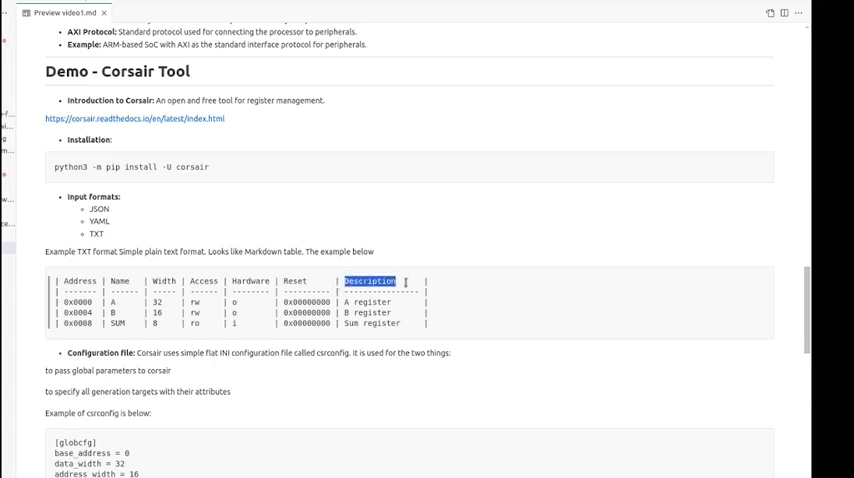
Scroll to the csrconfig example and highlight the csrconfig word, the py target and the md_doc target lines
scroll("down", 3)
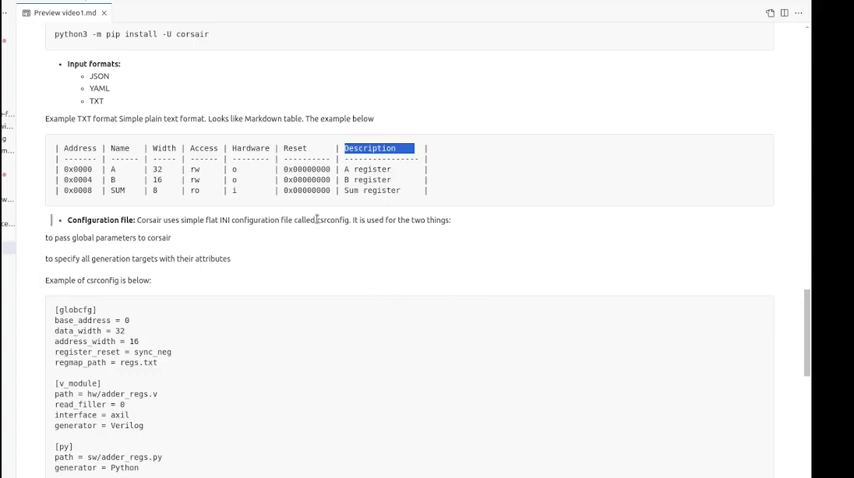
double_click(332, 220)
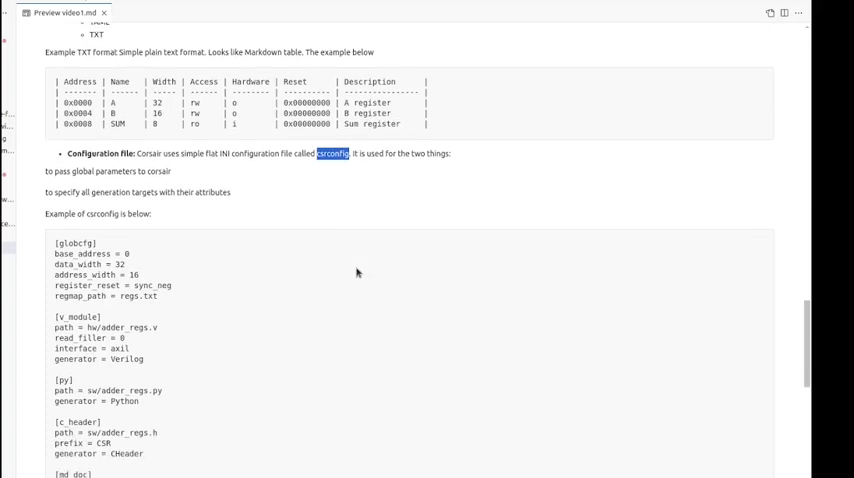
scroll("down", 3)
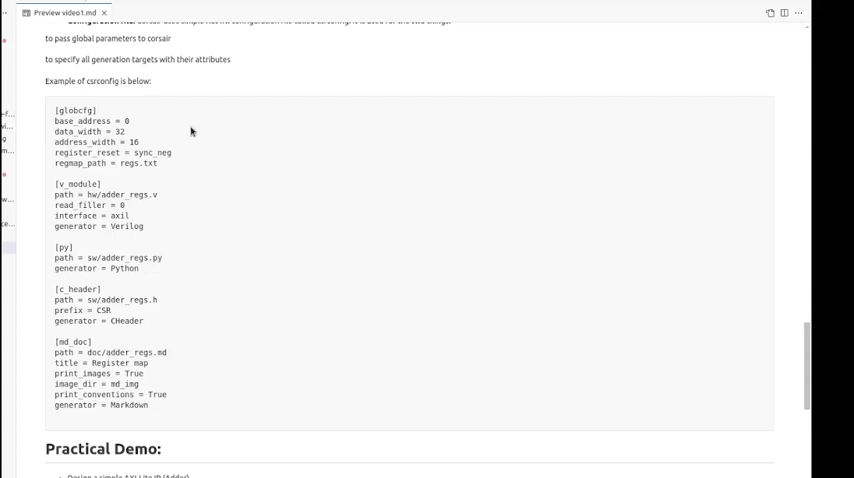
left_click_drag(54, 184, 144, 226)
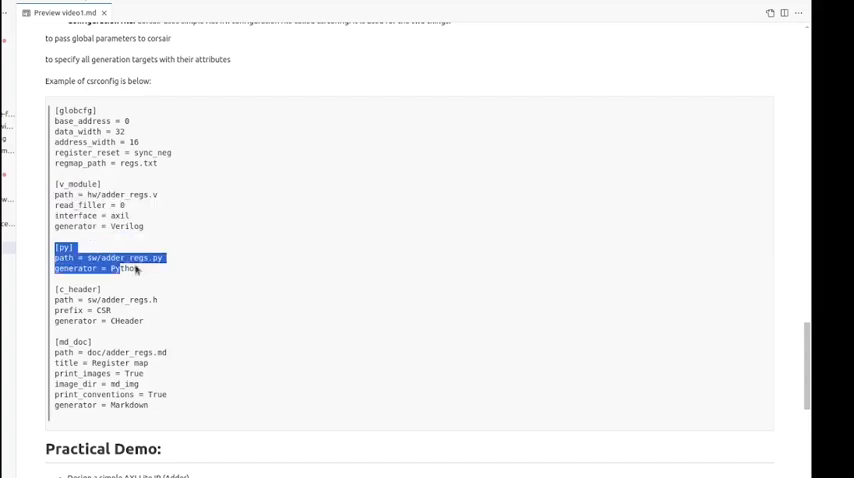
left_click_drag(136, 268, 152, 320)
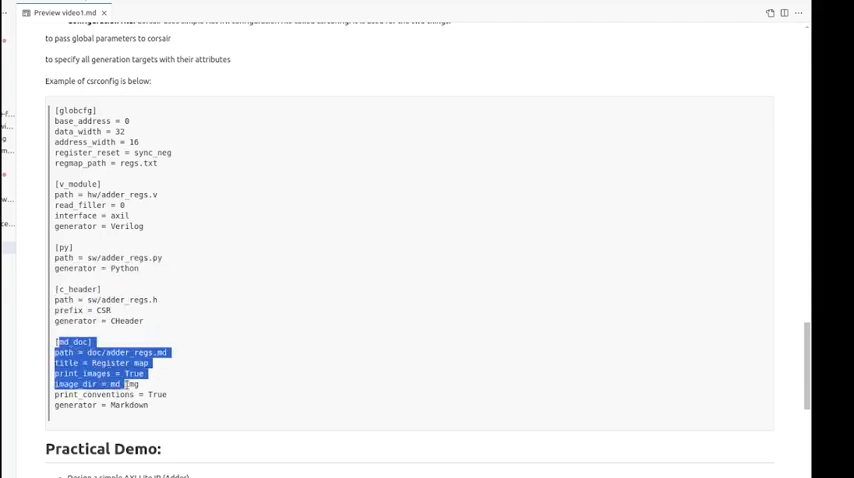
Scroll down to the Practical Demo bullets and the AXIL Based IP diagram
scroll("down", 3)
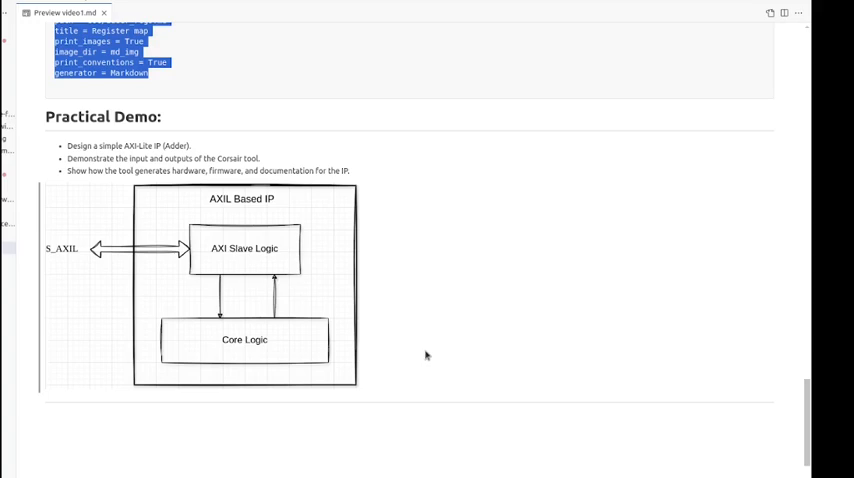
mouse_move(466, 344)
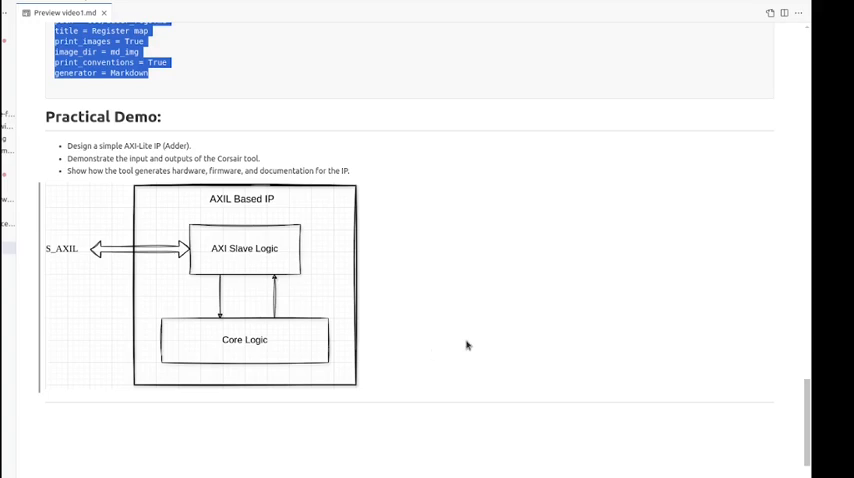